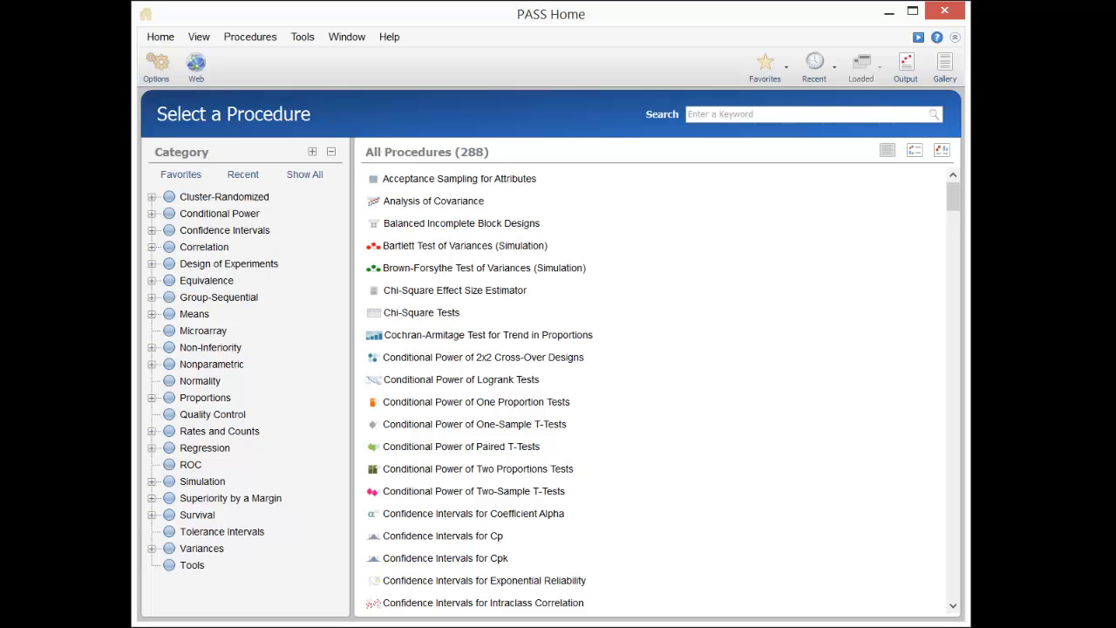
{"action": "mouse_move", "coordinate": [958, 539]}
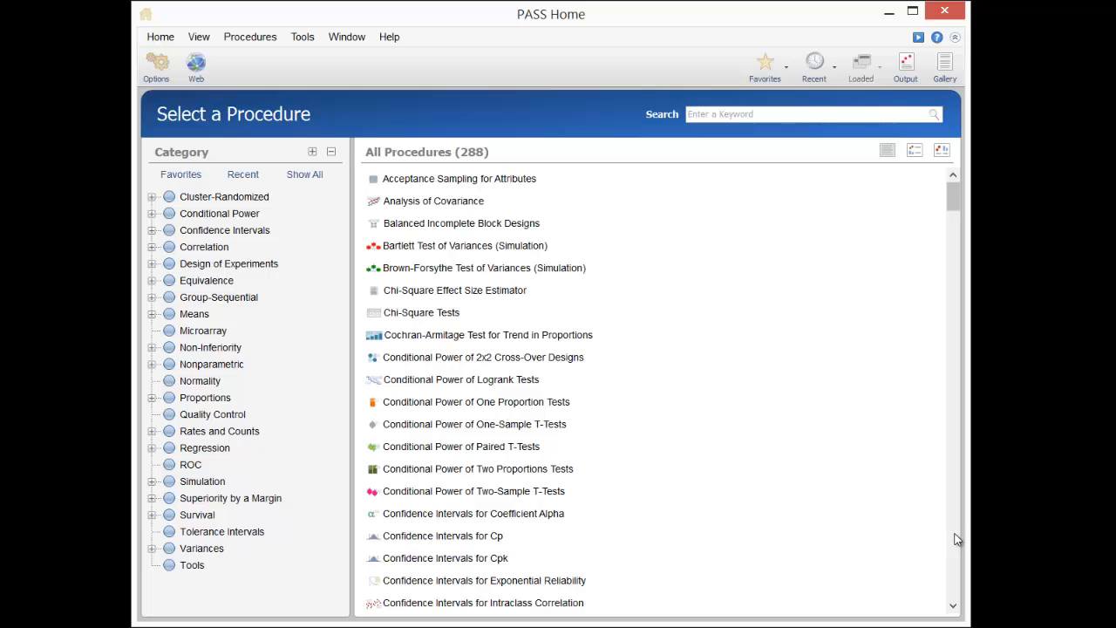
Step: Open Two-Sample T-Tests Assuming Equal Variance from Means > Two Independent Means > T-Test (Inequality)
{"action": "scroll", "scroll_direction": "down", "scroll_amount": 3}
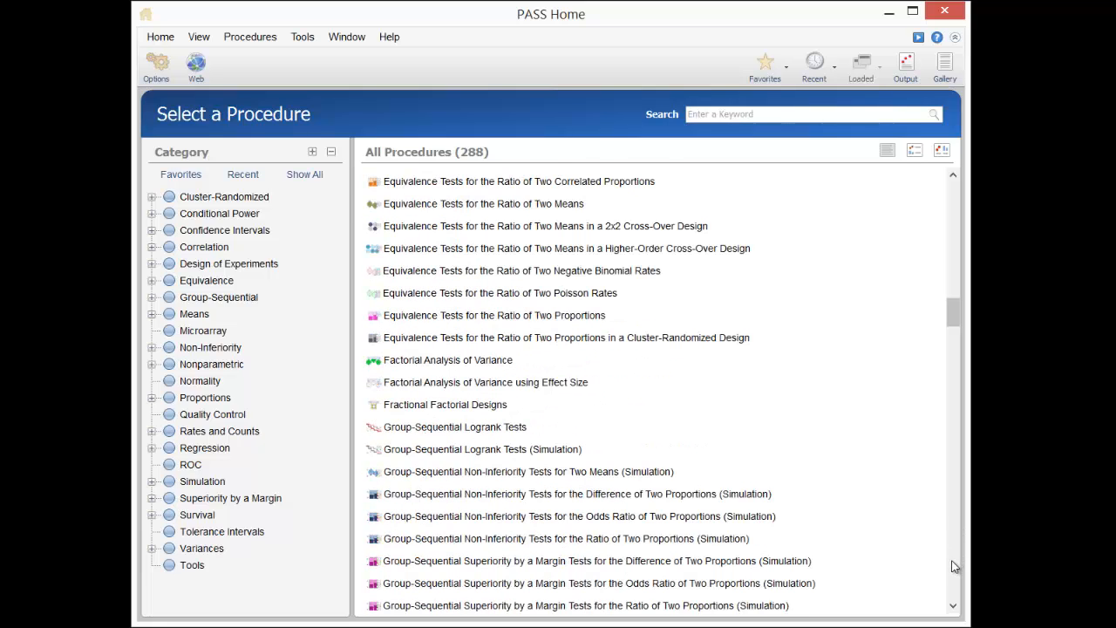
{"action": "scroll", "scroll_direction": "down", "scroll_amount": 3}
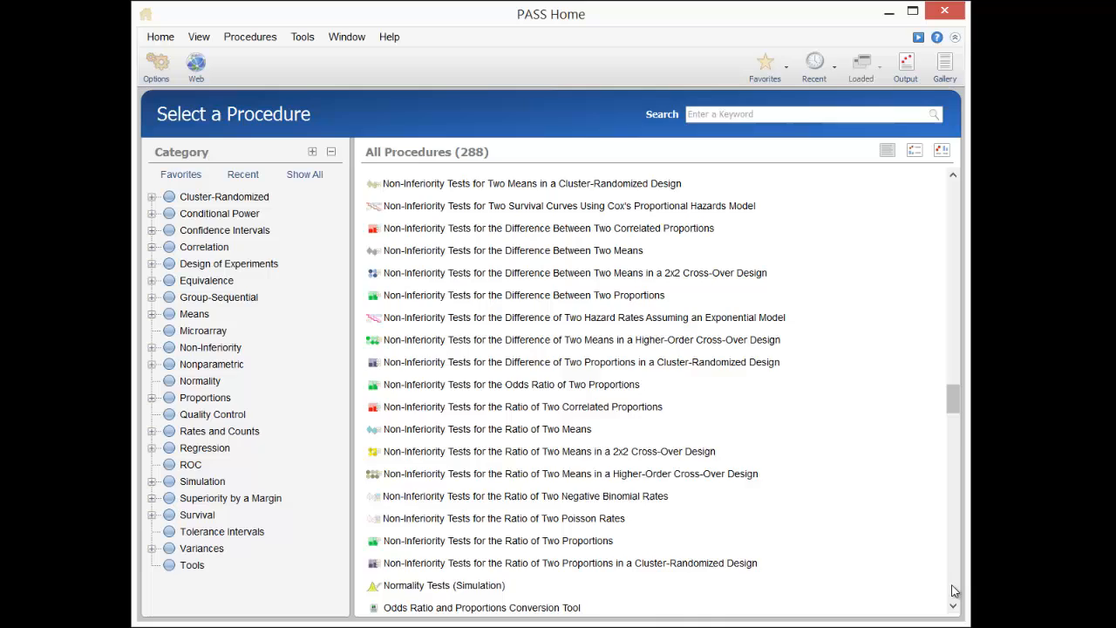
{"action": "scroll", "scroll_direction": "down", "scroll_amount": 3}
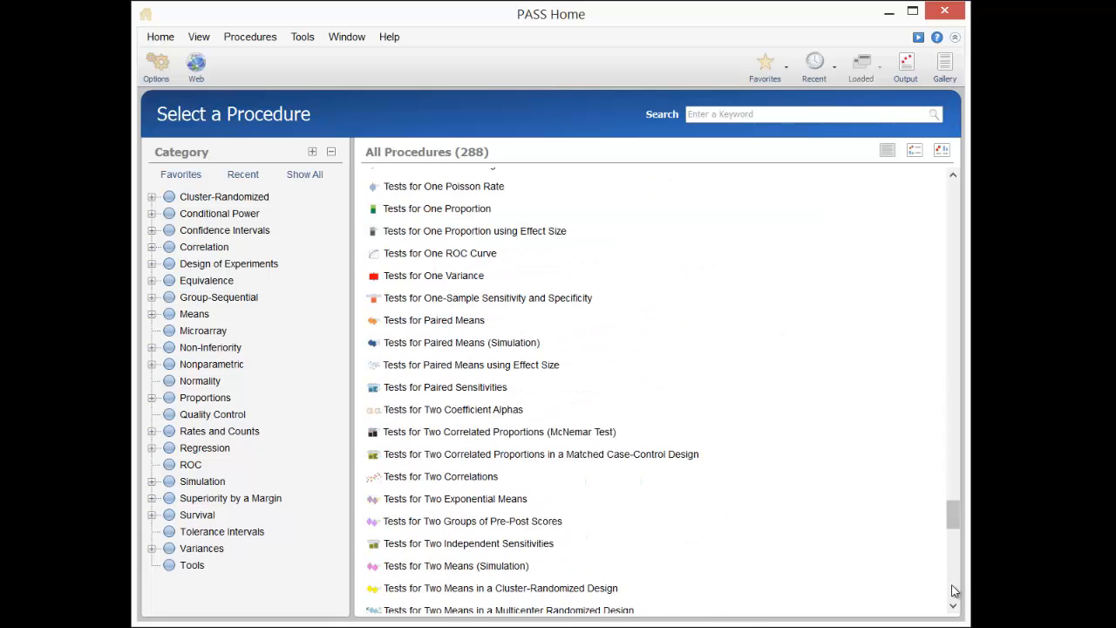
{"action": "scroll", "scroll_direction": "down", "scroll_amount": 3}
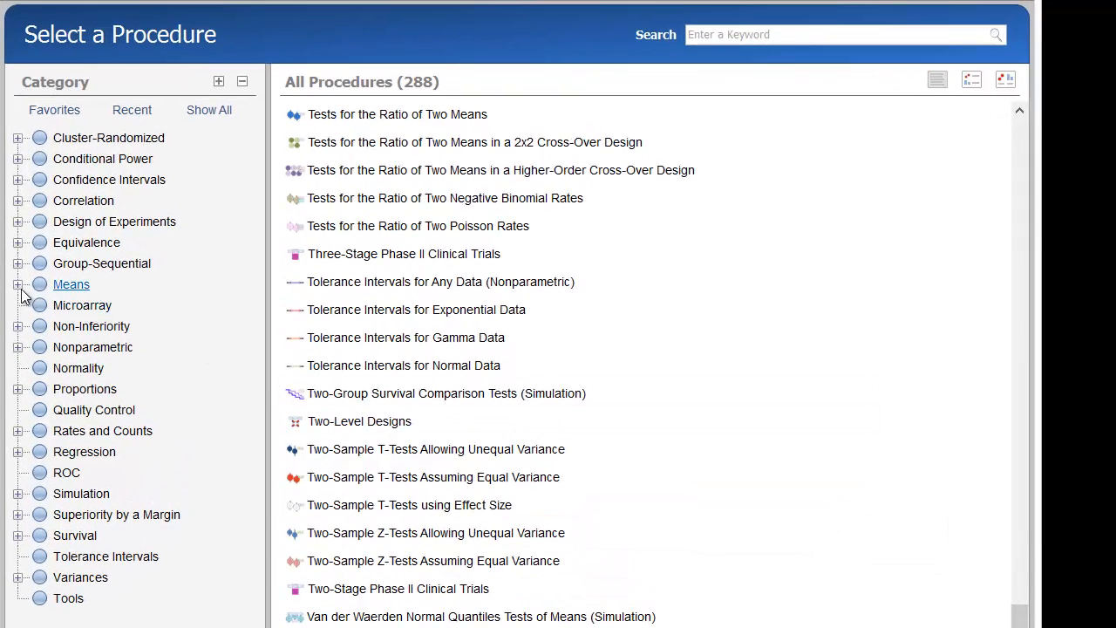
{"action": "left_click", "coordinate": [18, 284]}
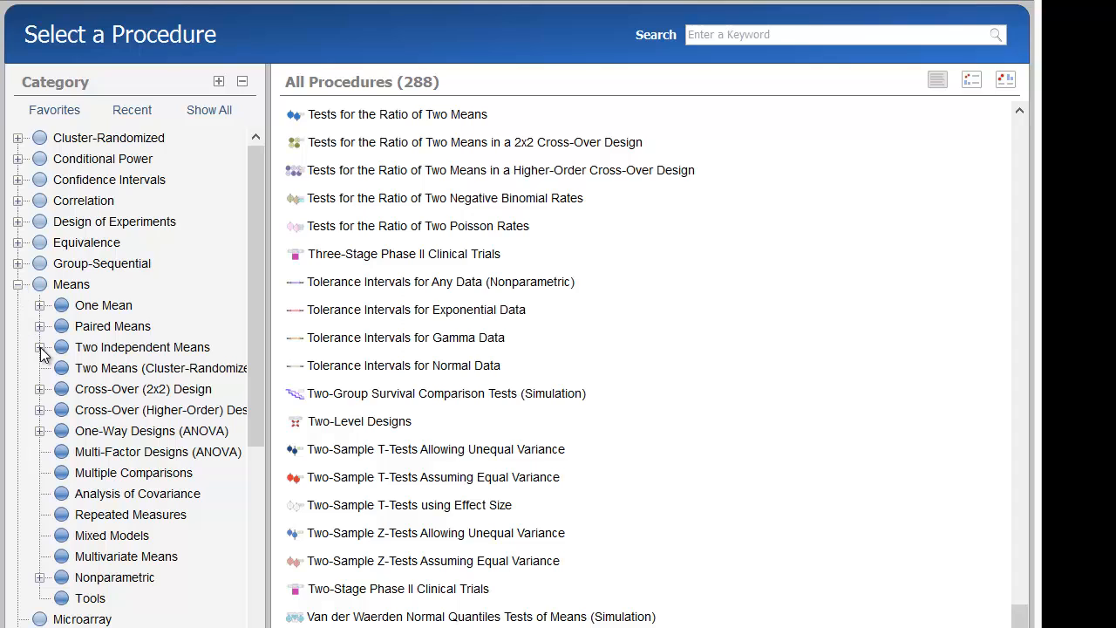
{"action": "left_click", "coordinate": [38, 347]}
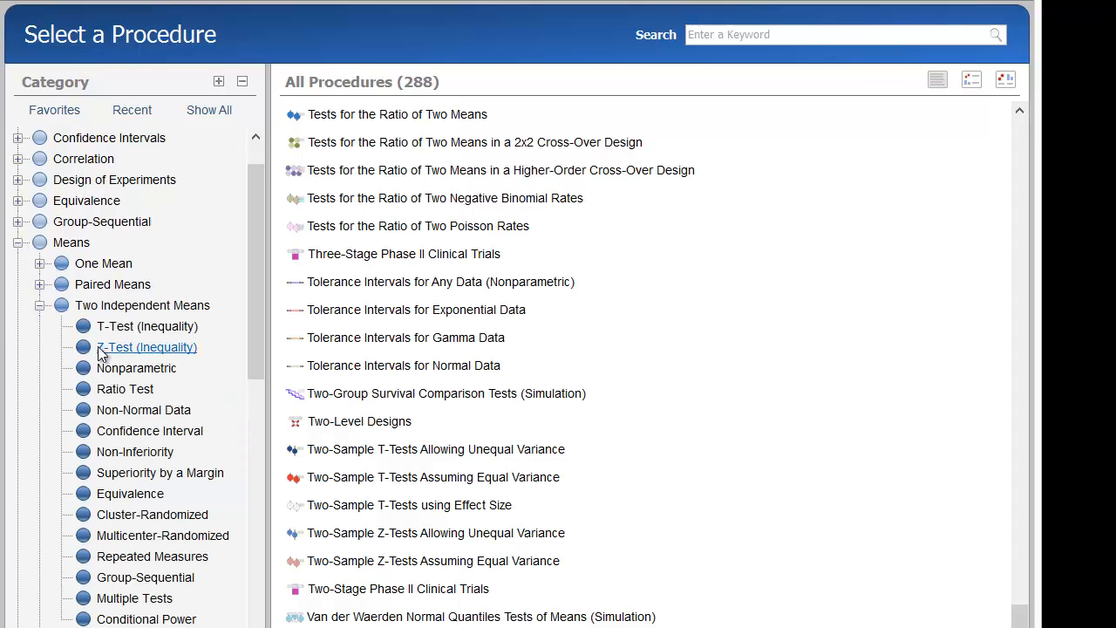
{"action": "left_click", "coordinate": [147, 326]}
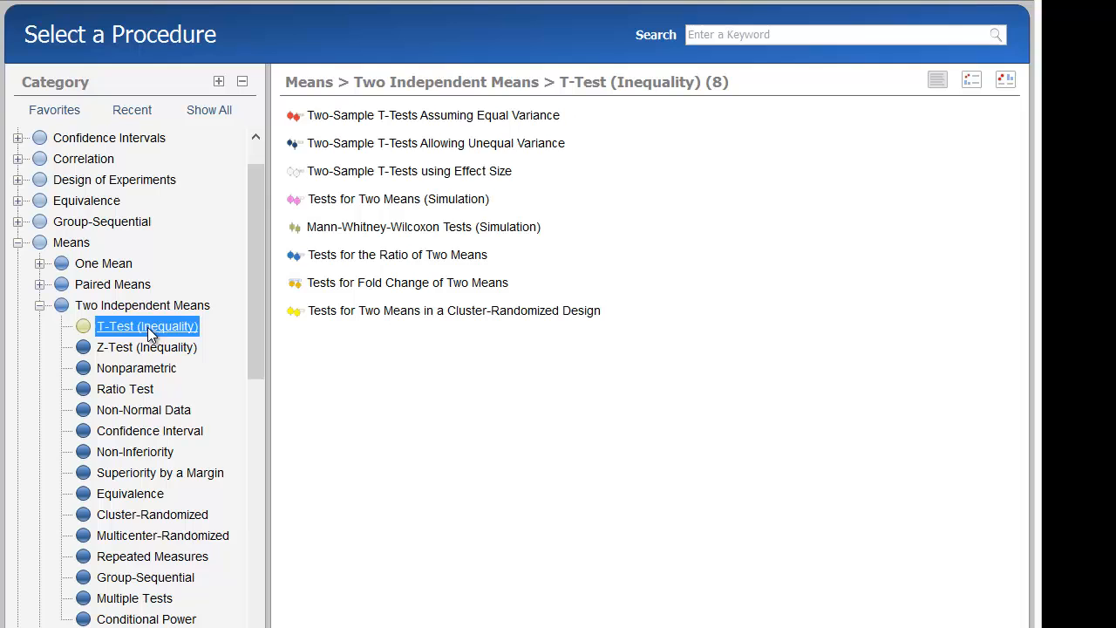
{"action": "left_click", "coordinate": [432, 115]}
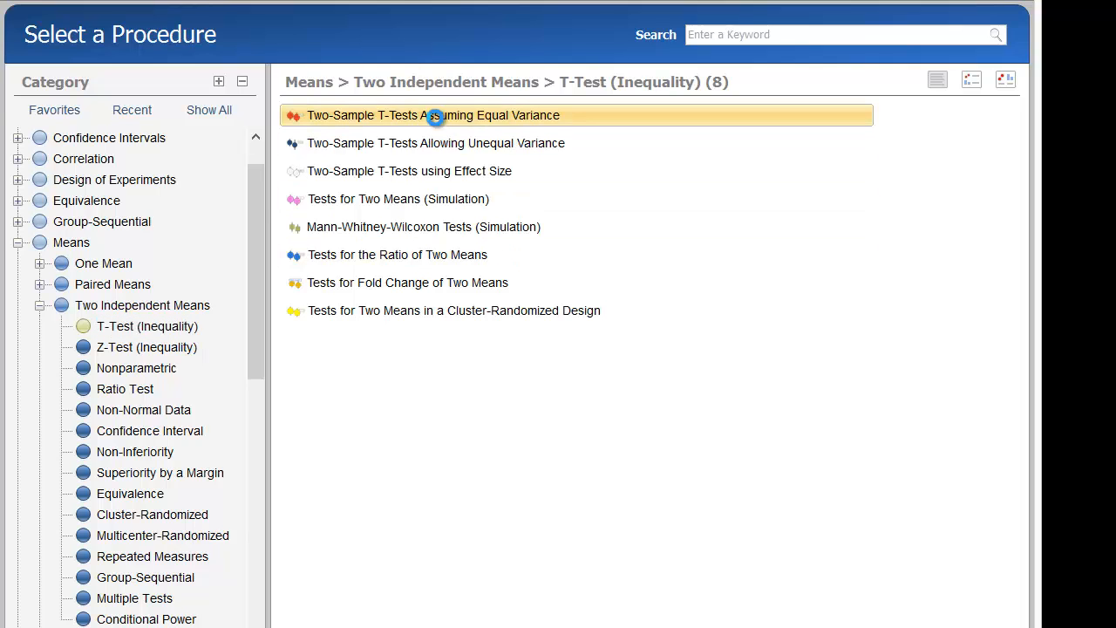
{"action": "double_click", "coordinate": [433, 115]}
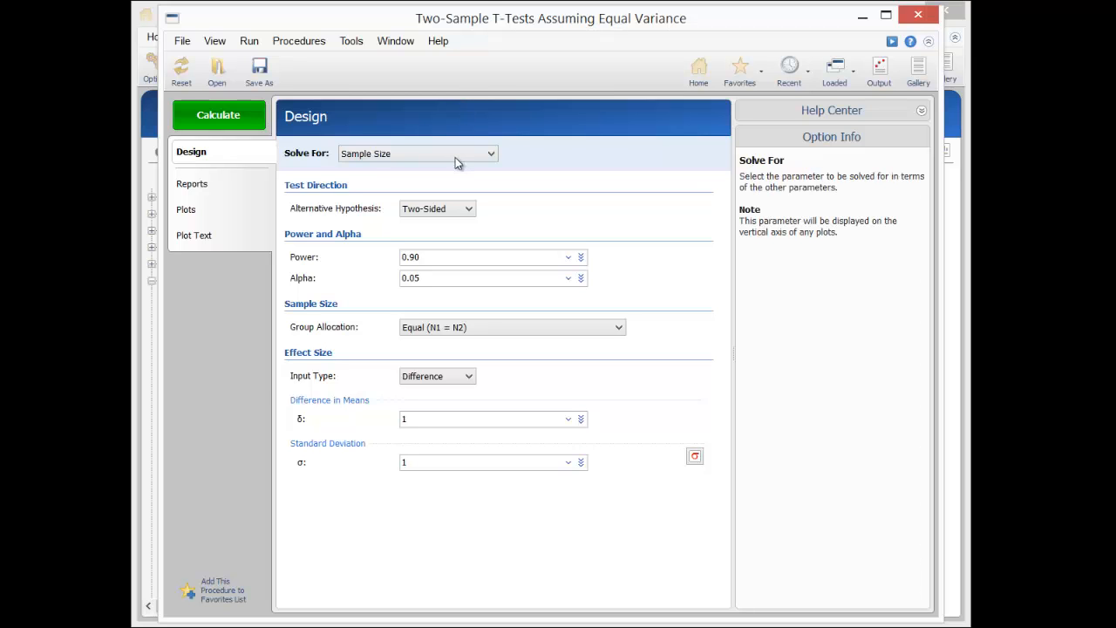
Step: View Option Info for Solve For and Group Allocation, then open the procedure's Documentation from Help Center
{"action": "left_click", "coordinate": [480, 256]}
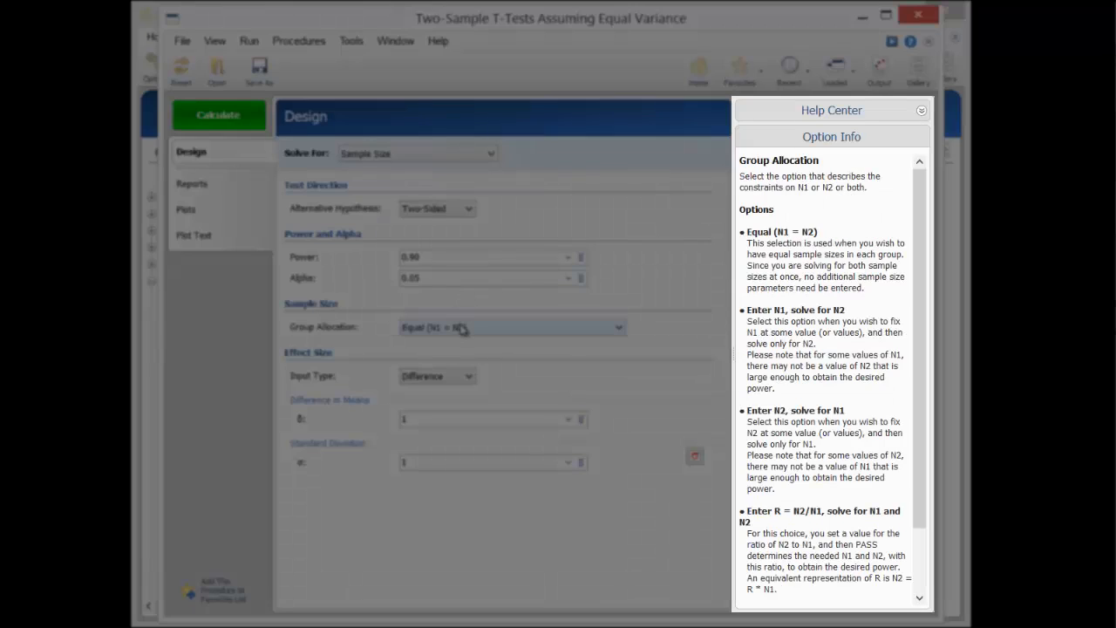
{"action": "left_click", "coordinate": [461, 418]}
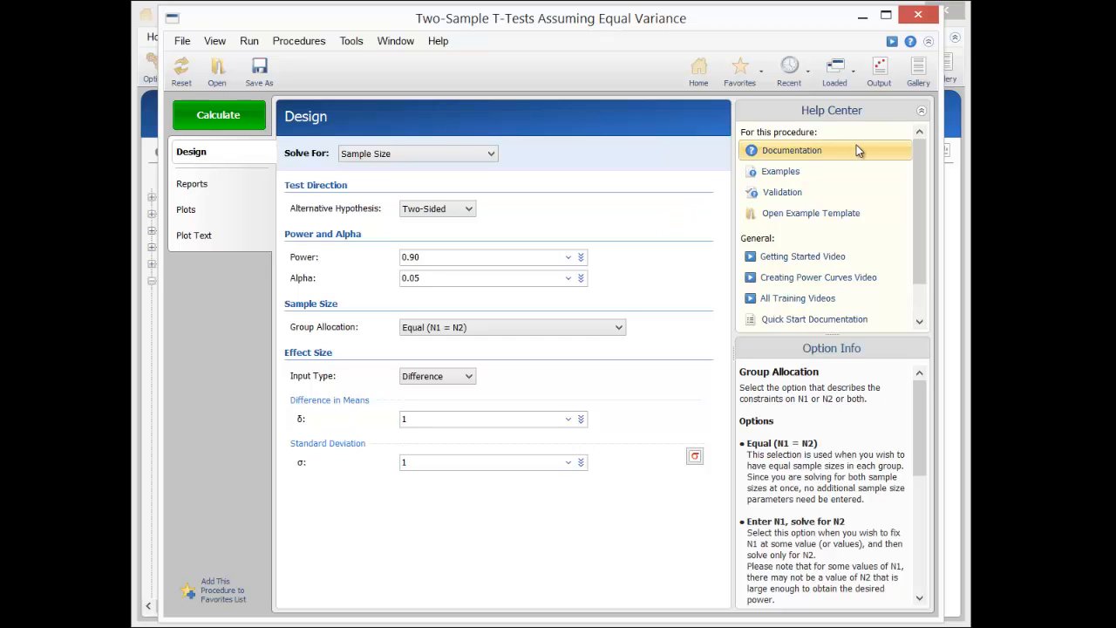
{"action": "left_click", "coordinate": [792, 150]}
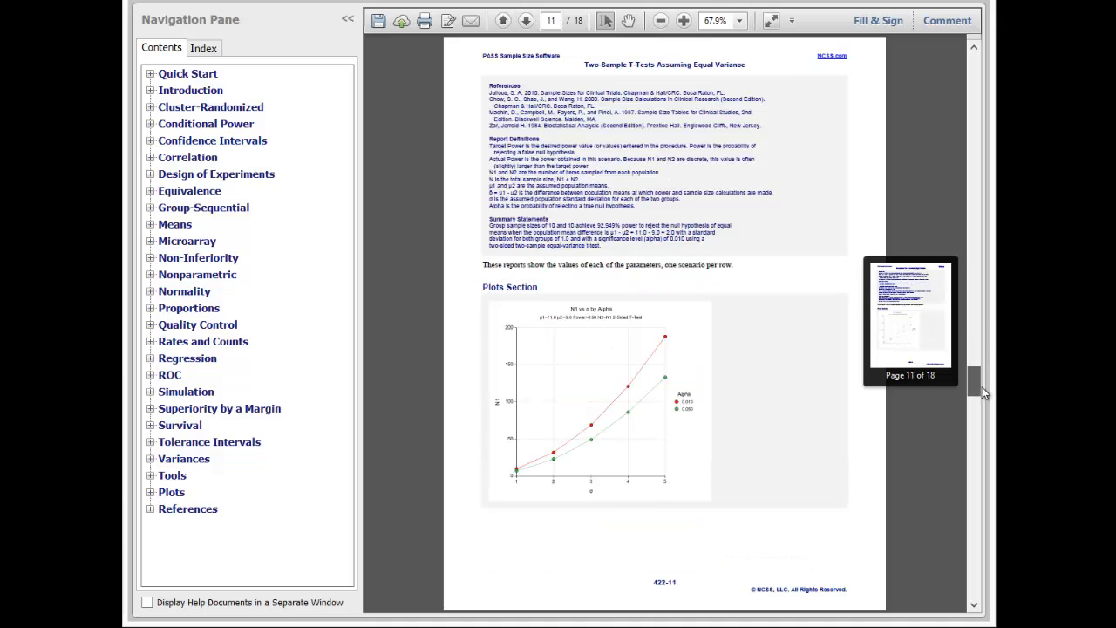
Step: Scroll the documentation PDF to the Plots Section on page 11
{"action": "left_click_drag", "start_coordinate": [978, 395], "coordinate": [979, 524]}
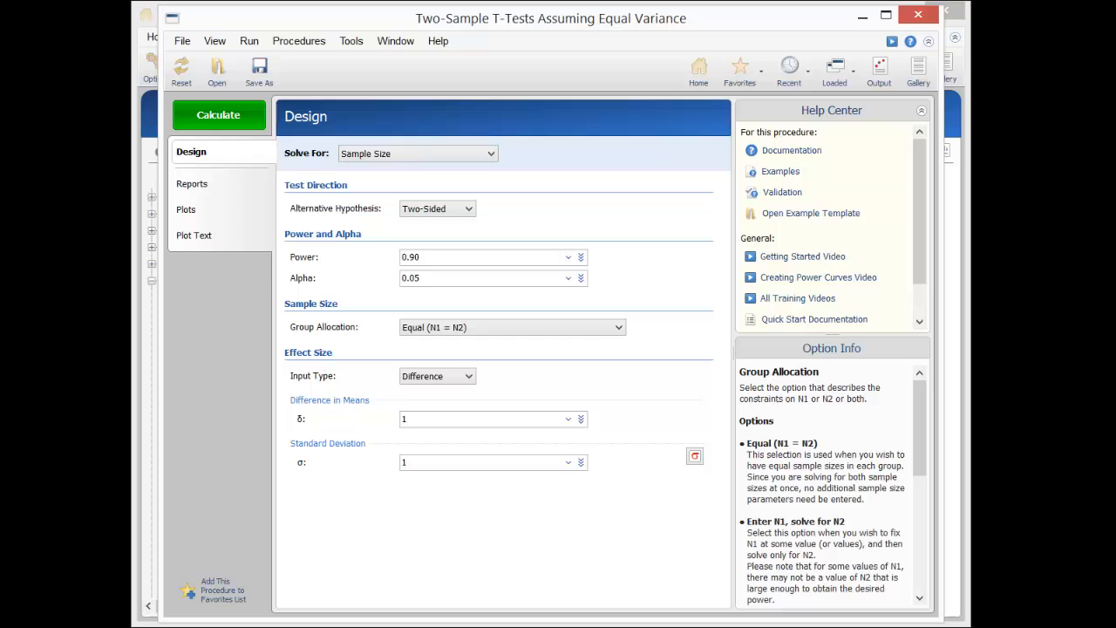
{"action": "mouse_move", "coordinate": [754, 121]}
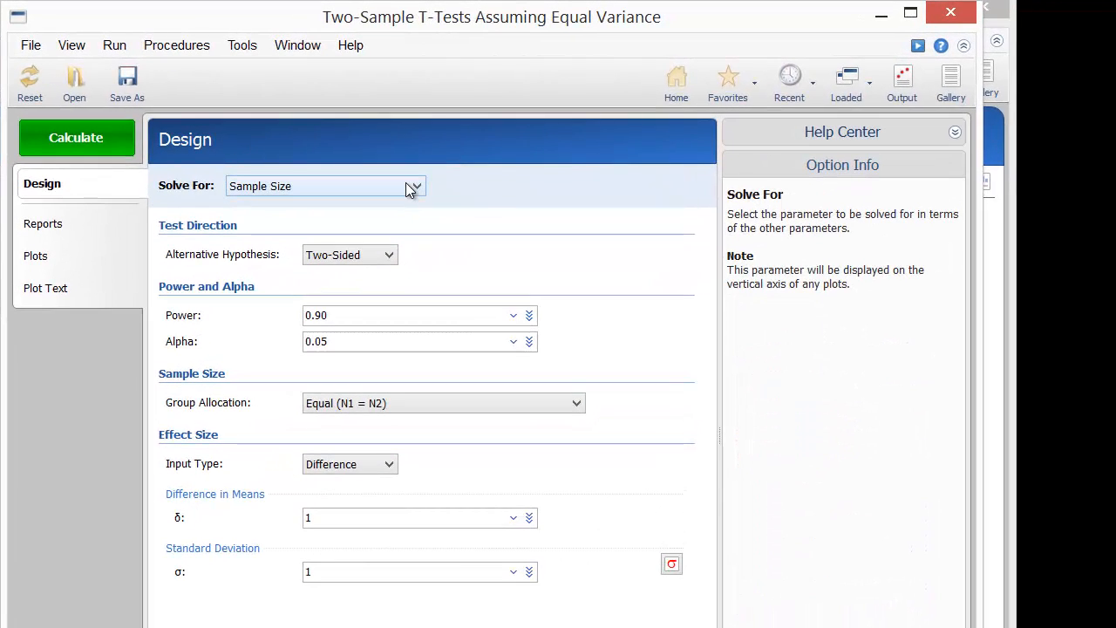
Step: Keep Solve For as Sample Size with a two-sided test and set Power to 0.8 0.9
{"action": "left_click", "coordinate": [415, 184]}
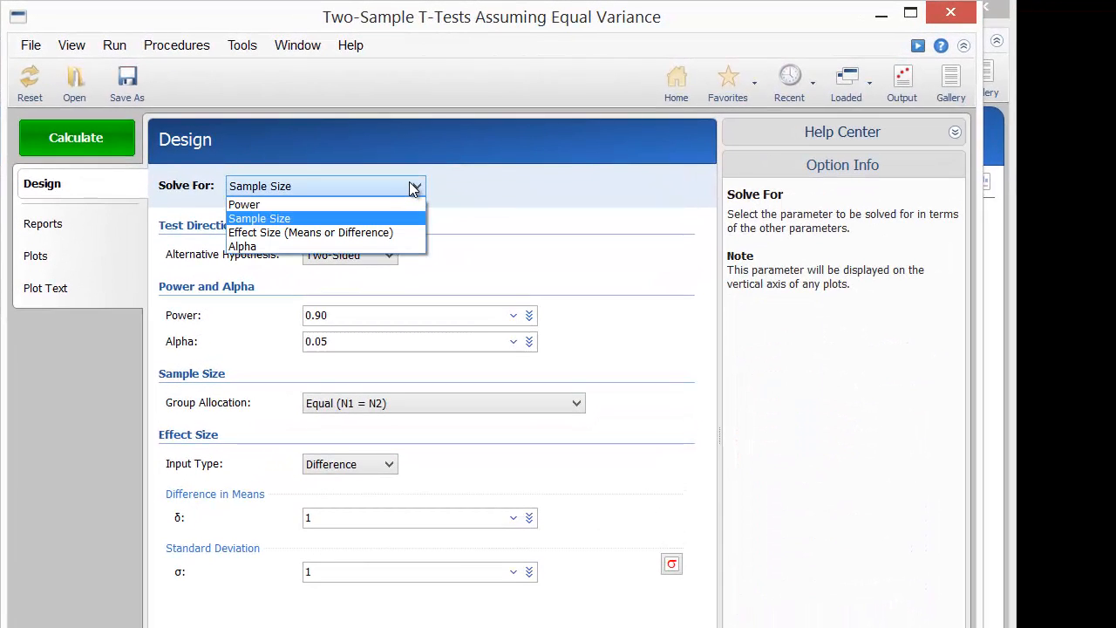
{"action": "mouse_move", "coordinate": [410, 229]}
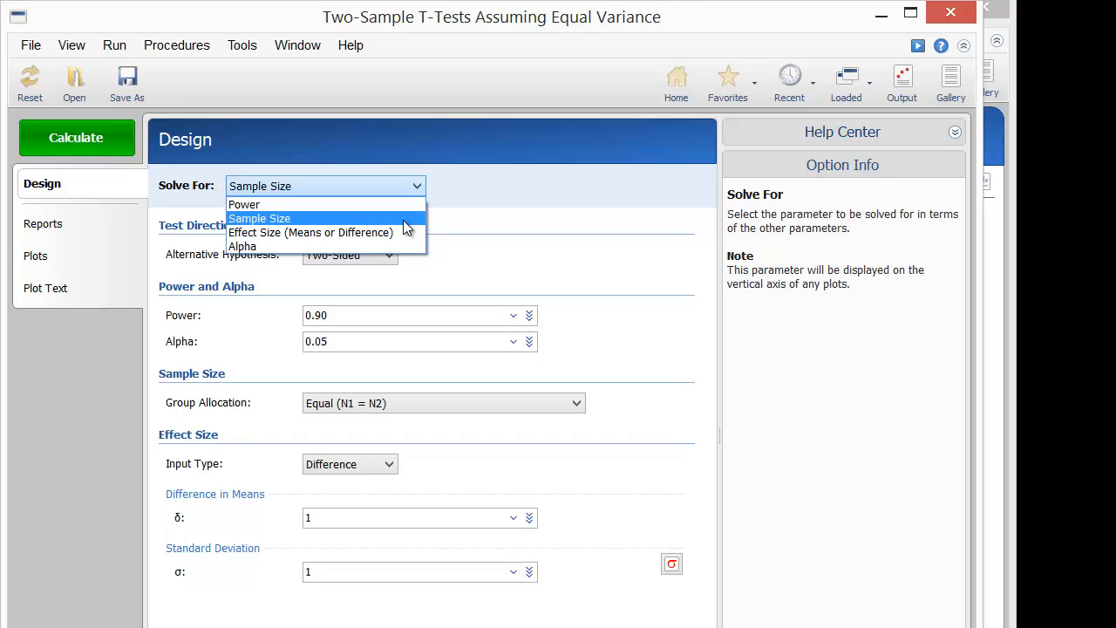
{"action": "left_click", "coordinate": [259, 218]}
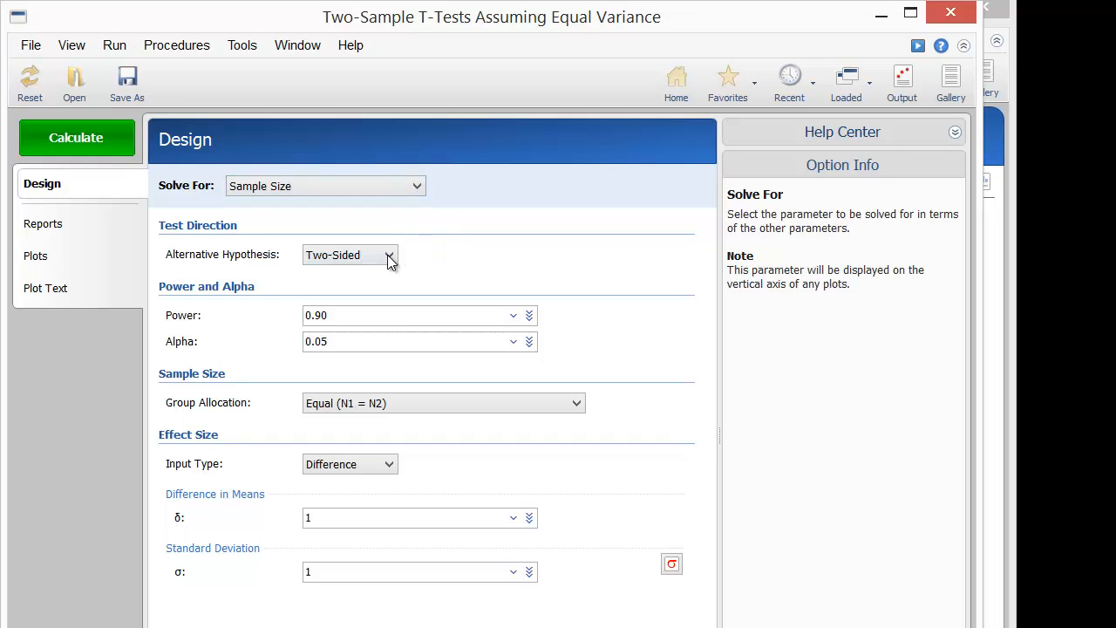
{"action": "left_click", "coordinate": [389, 254]}
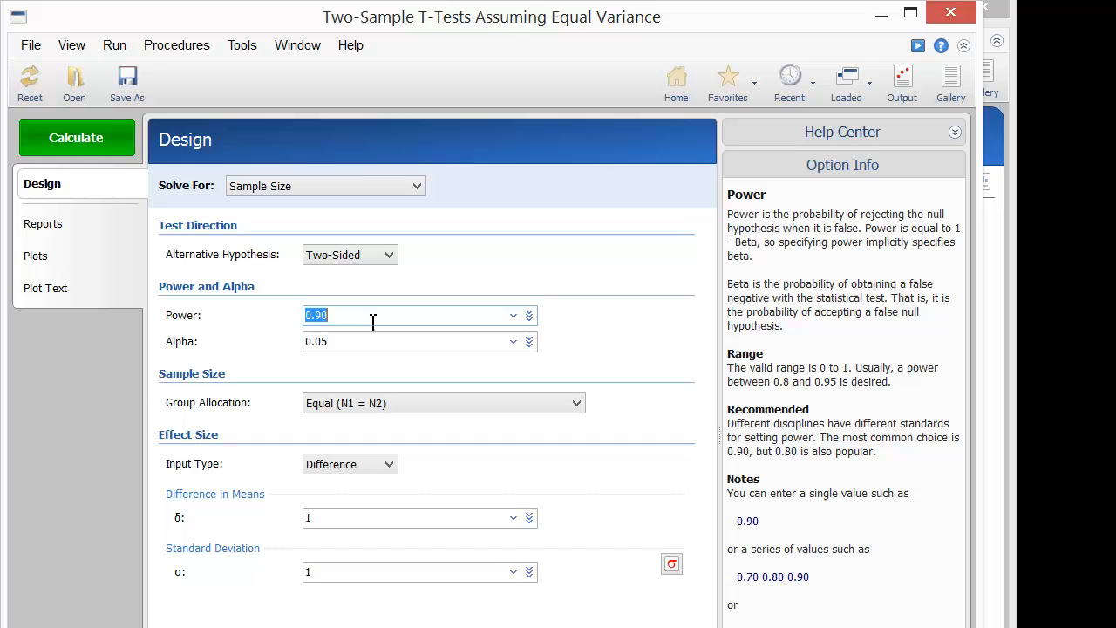
{"action": "type", "text": "0.8"}
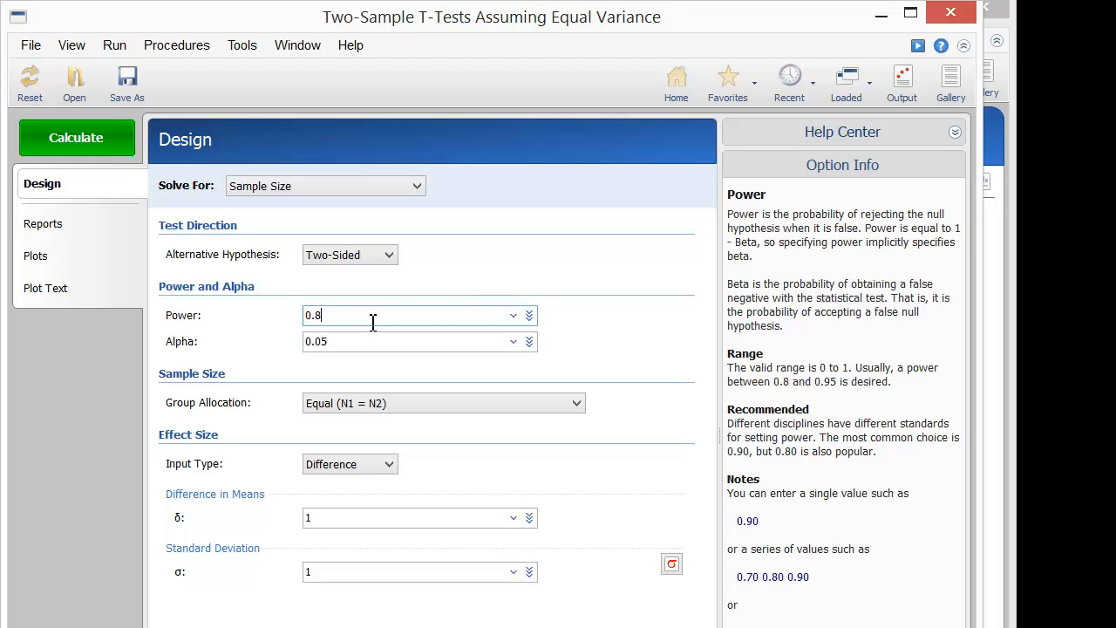
{"action": "type", "text": "0.9"}
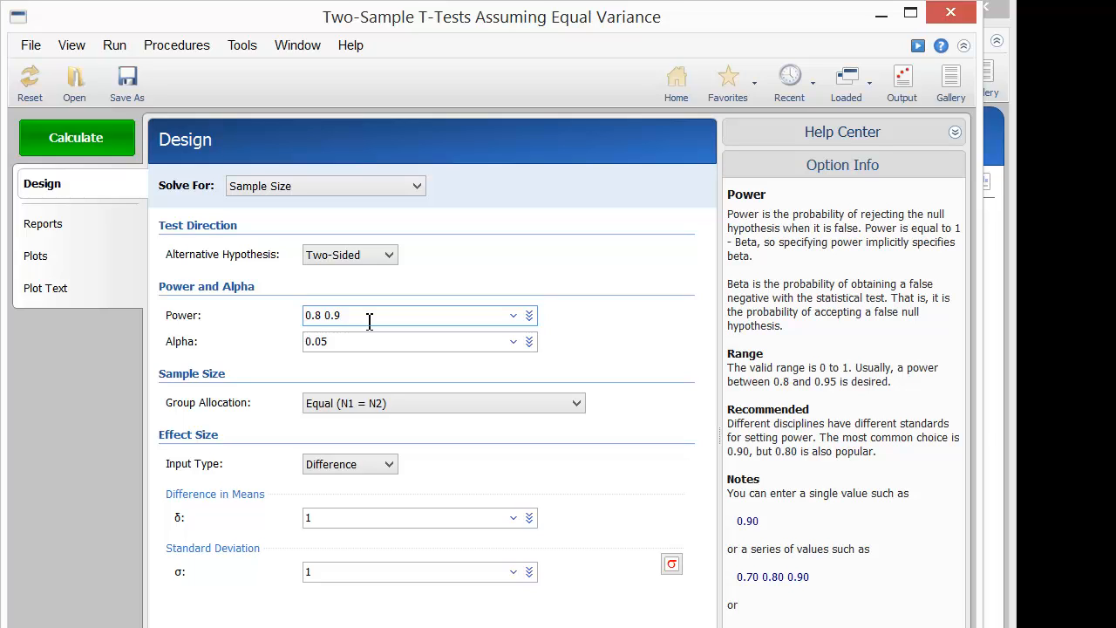
{"action": "left_click", "coordinate": [409, 340]}
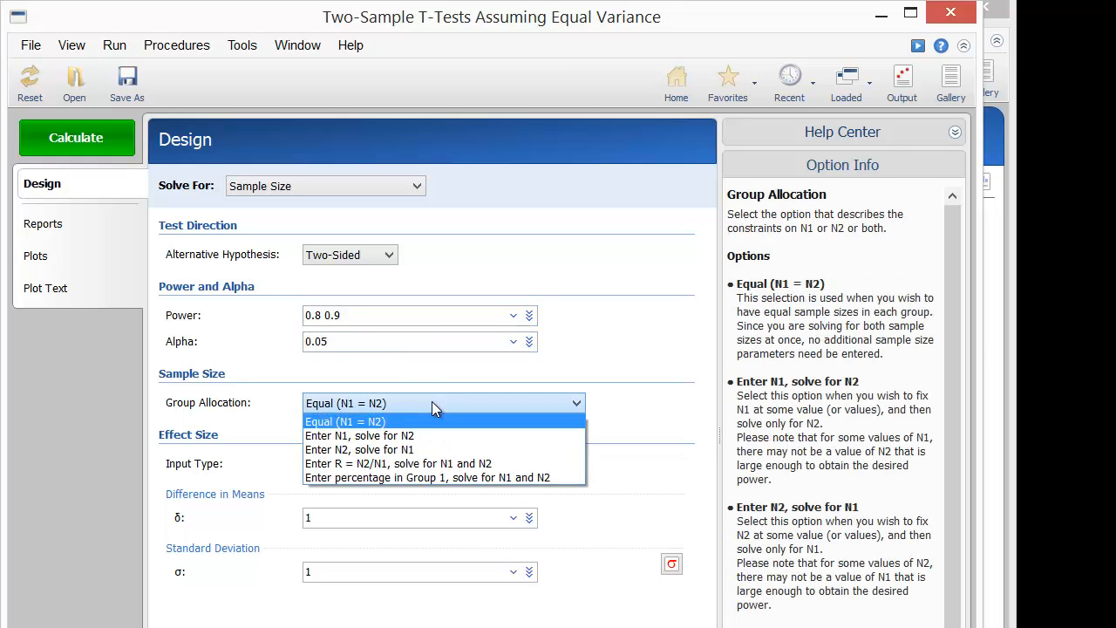
{"action": "mouse_move", "coordinate": [436, 428]}
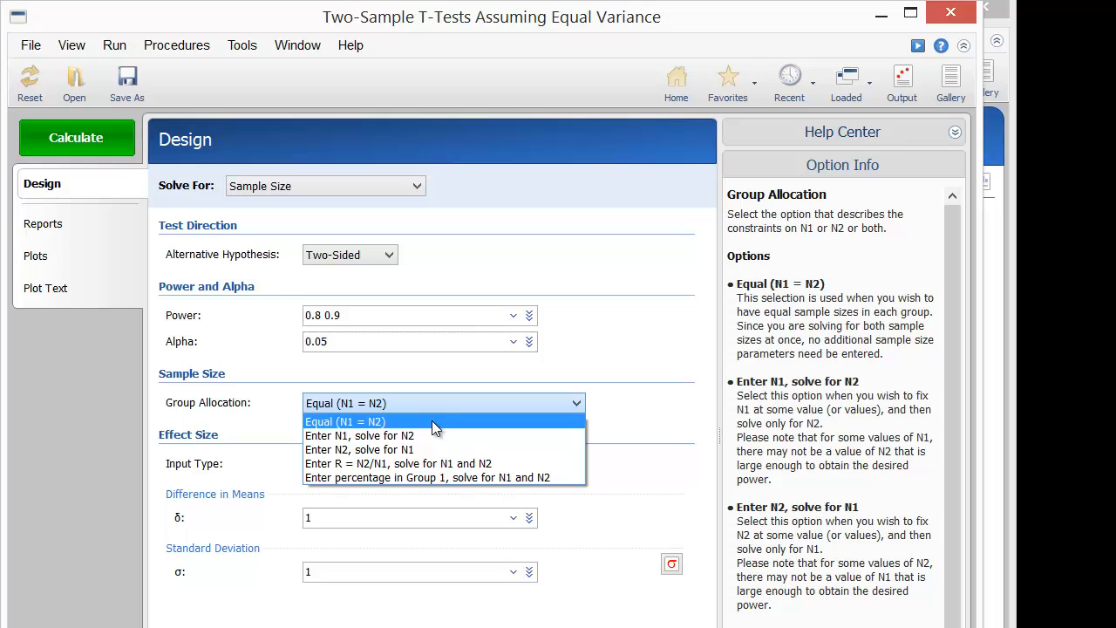
Step: Set the mean difference δ to a series from 5 to 10 by 1
{"action": "left_click", "coordinate": [345, 421]}
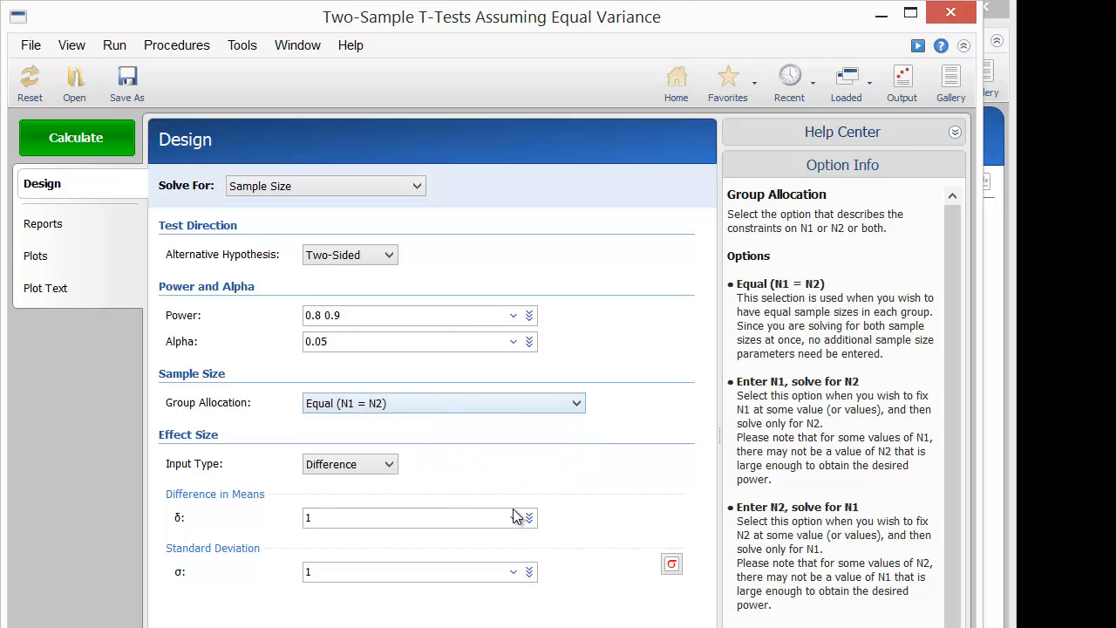
{"action": "left_click", "coordinate": [529, 516]}
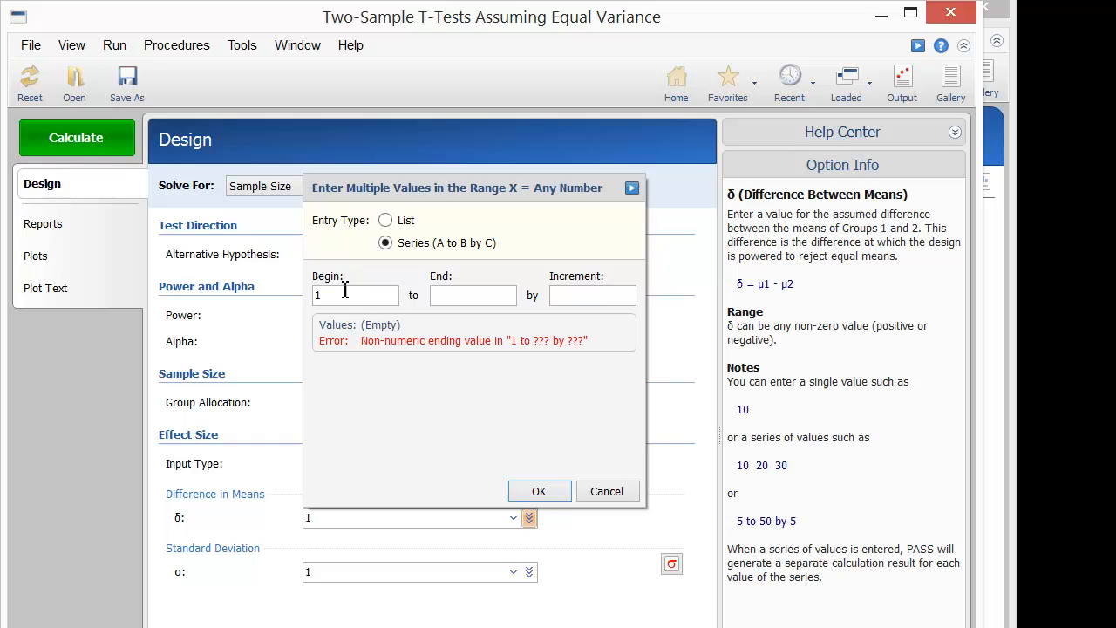
{"action": "type", "text": "5"}
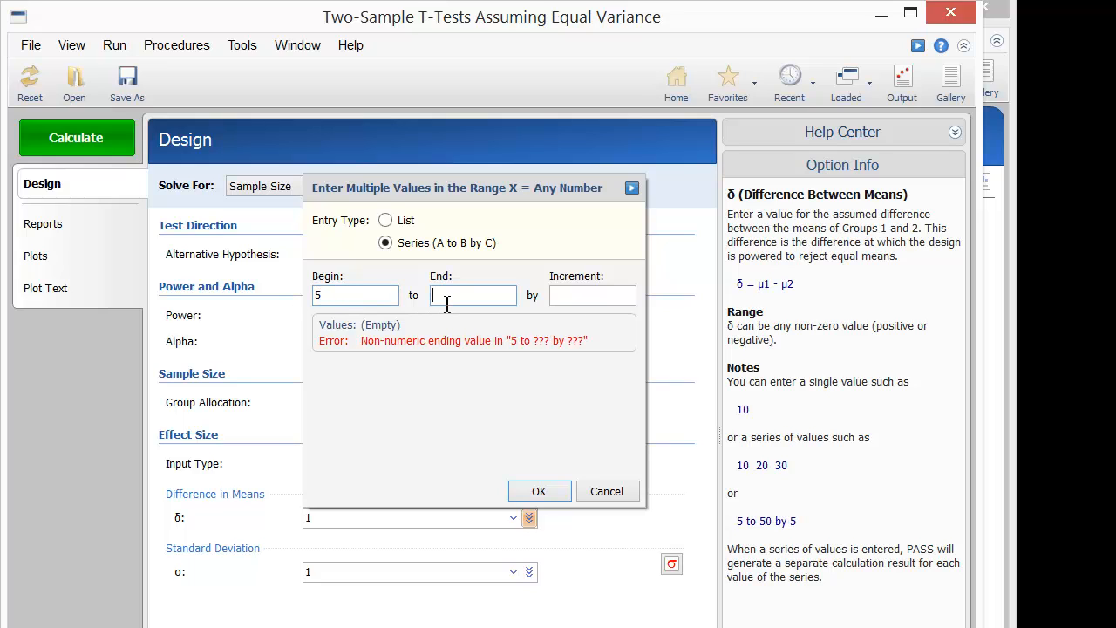
{"action": "type", "text": "1"}
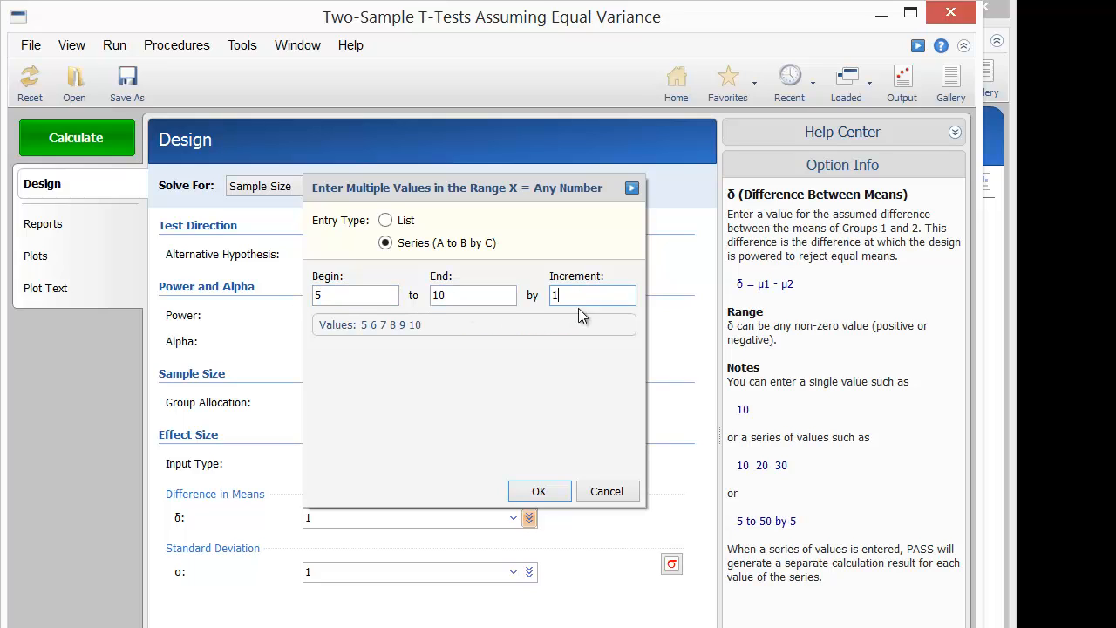
{"action": "left_click", "coordinate": [539, 492]}
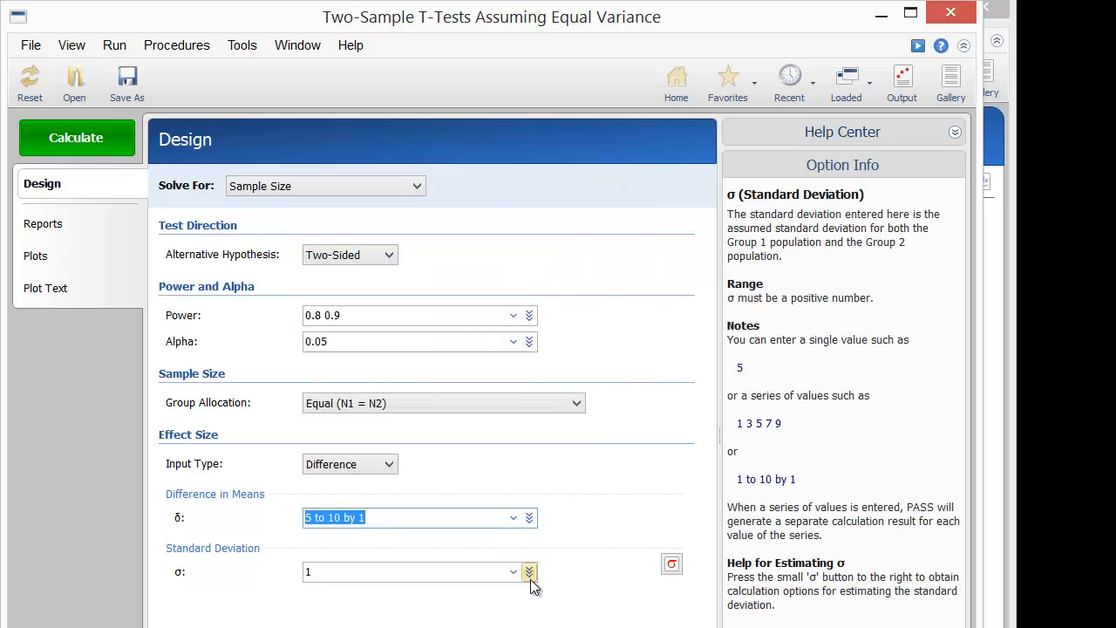
Step: Set the standard deviation σ to the values 10, 20 and 30
{"action": "left_click", "coordinate": [529, 572]}
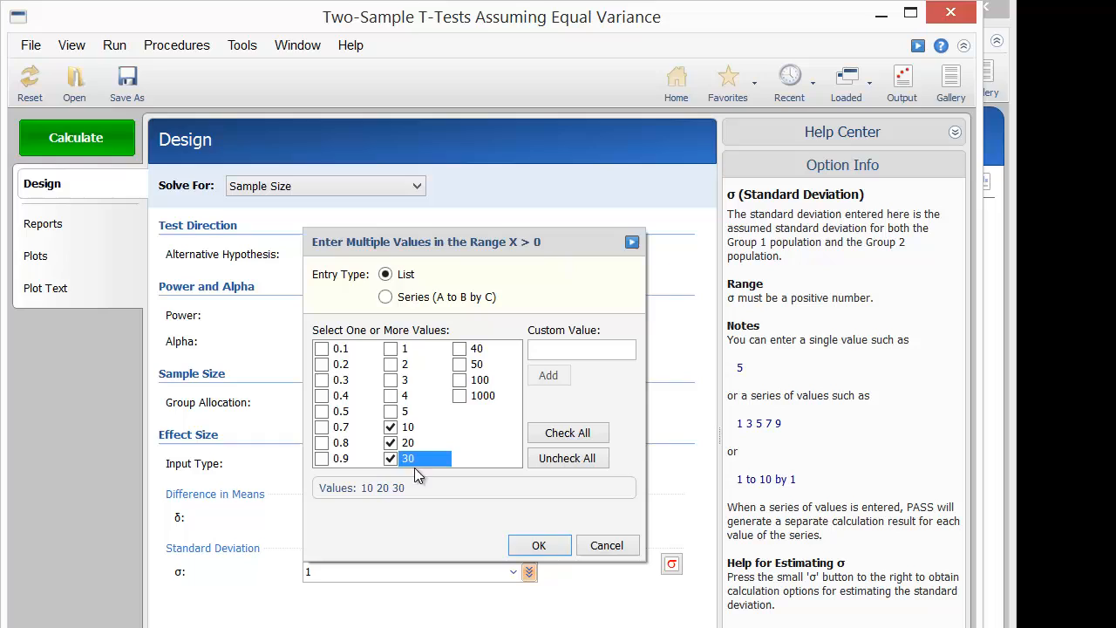
{"action": "left_click", "coordinate": [539, 544]}
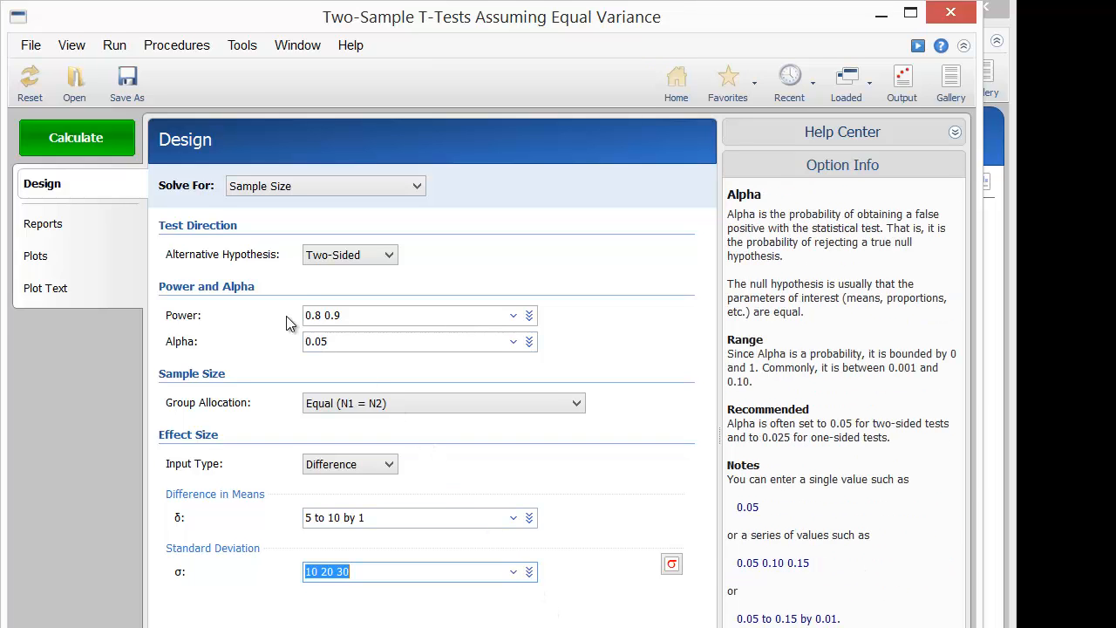
{"action": "mouse_move", "coordinate": [118, 148]}
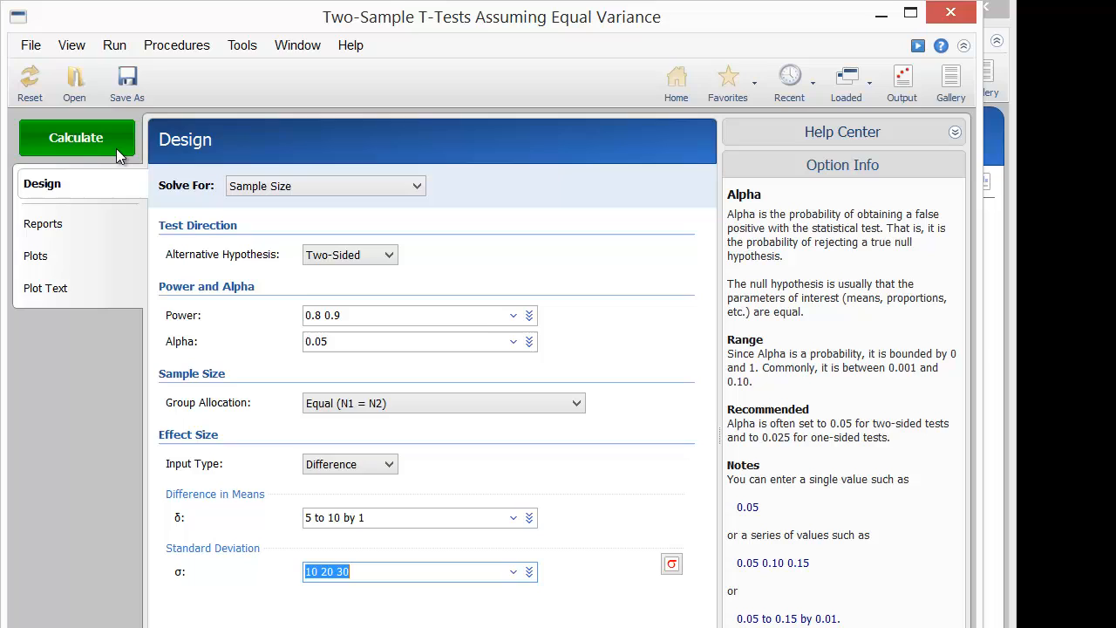
Step: Run Calculate to produce the sample size results report
{"action": "left_click", "coordinate": [76, 138]}
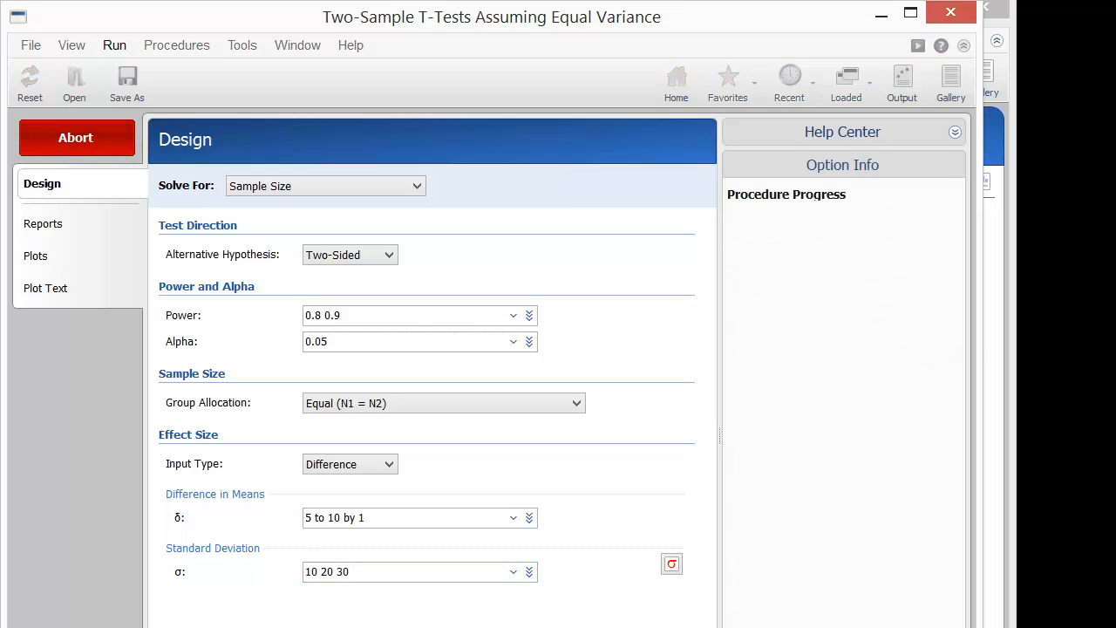
{"action": "left_click", "coordinate": [115, 46]}
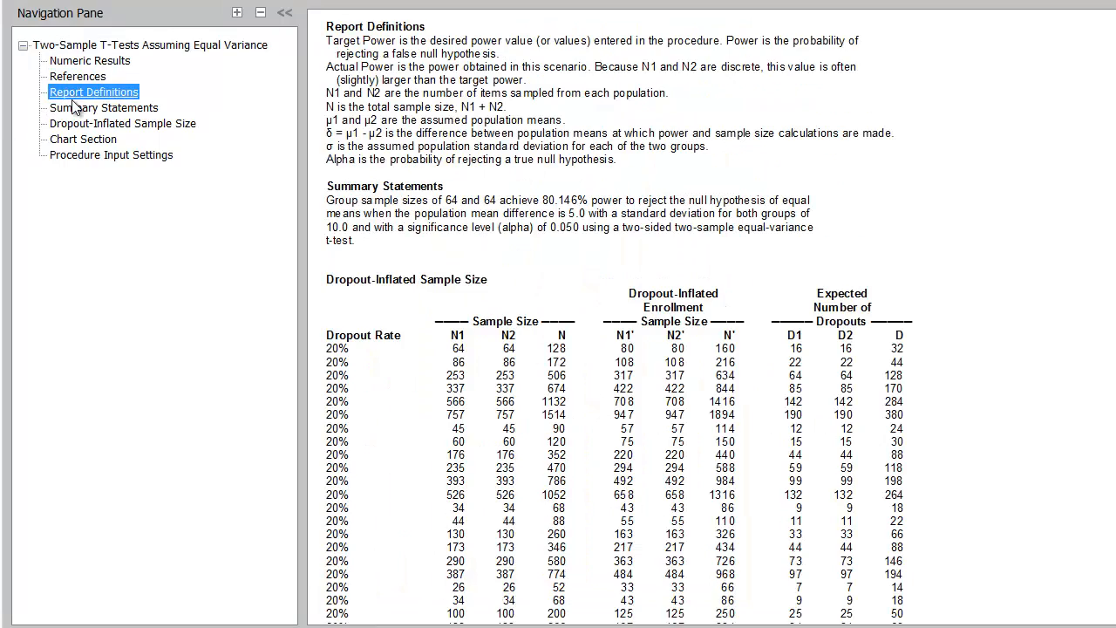
Step: Visit Dropout-Inflated Sample Size, Procedure Input Settings and Chart Section, scrolling to the 3D N1 chart by power
{"action": "left_click", "coordinate": [122, 122]}
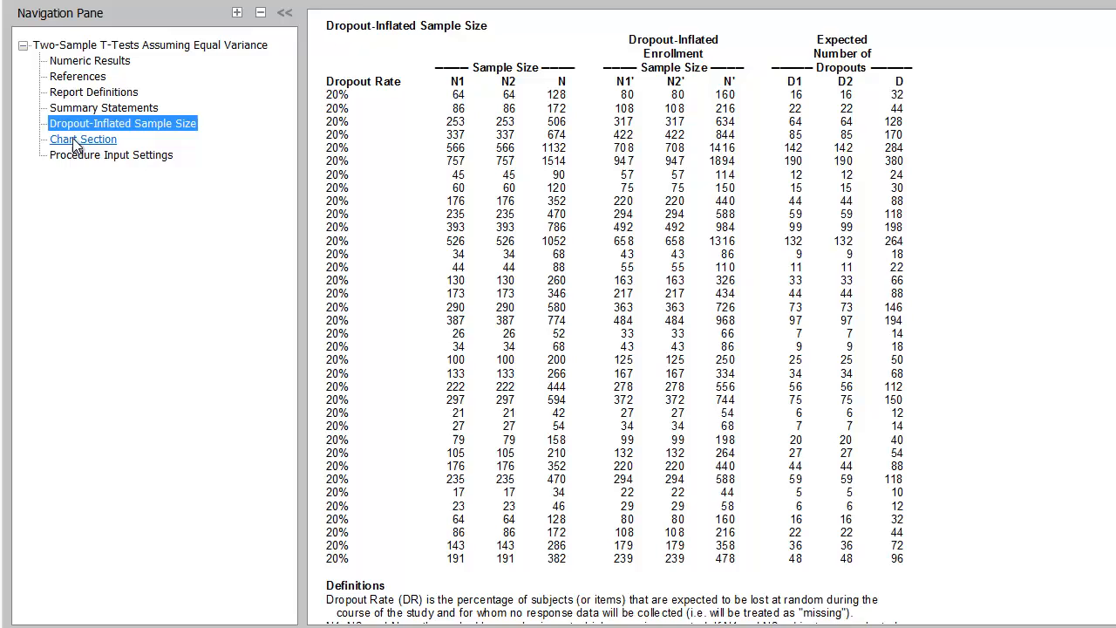
{"action": "left_click", "coordinate": [112, 154]}
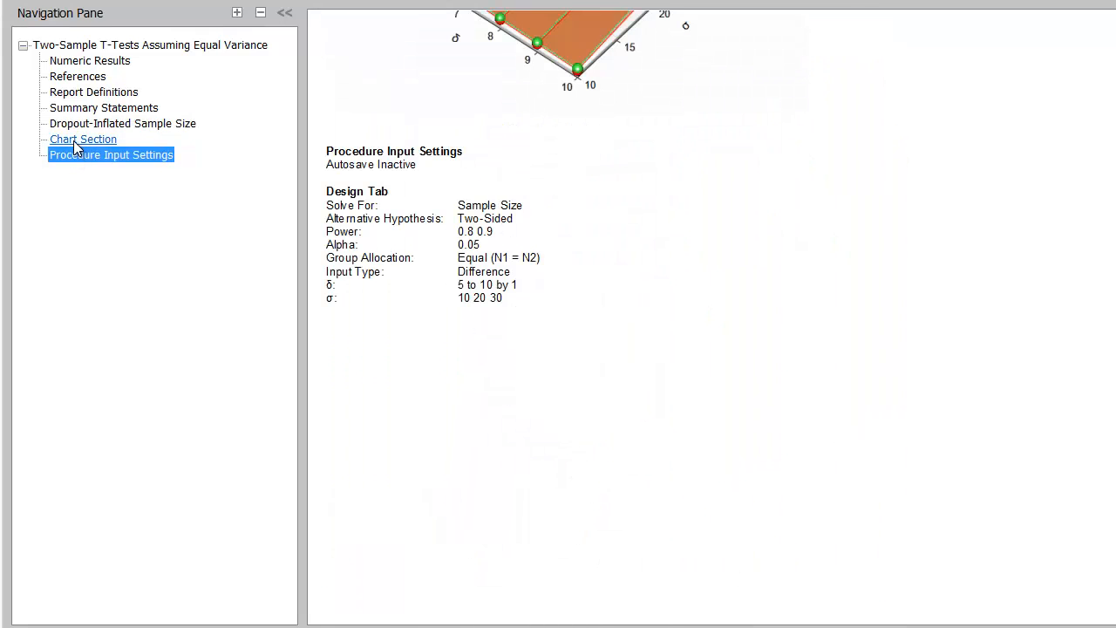
{"action": "left_click", "coordinate": [83, 140]}
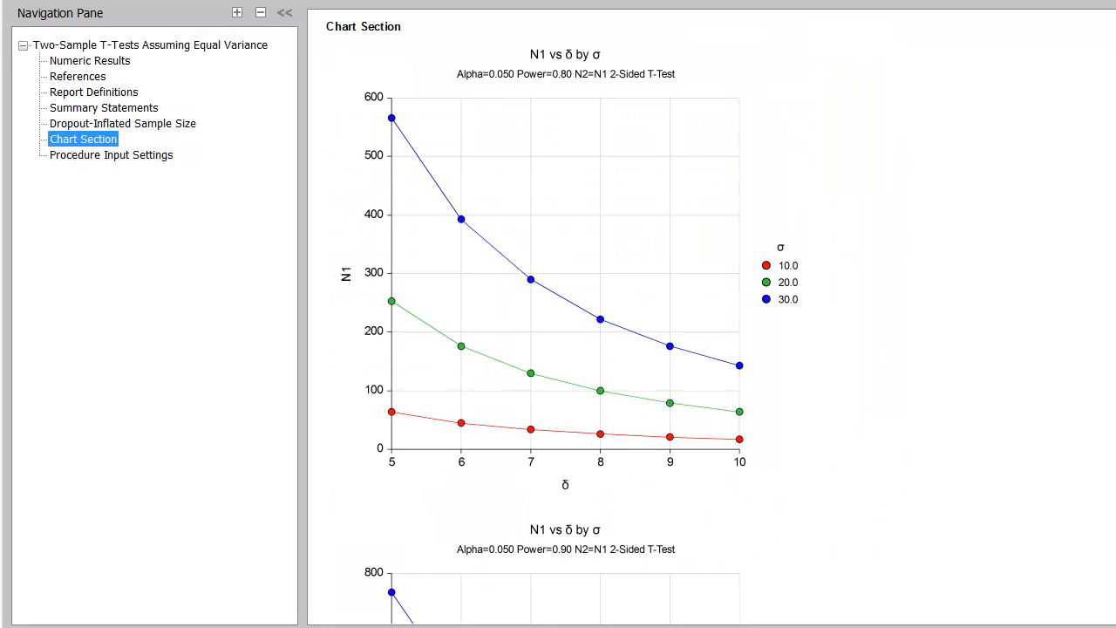
{"action": "scroll", "scroll_direction": "down", "scroll_amount": 3}
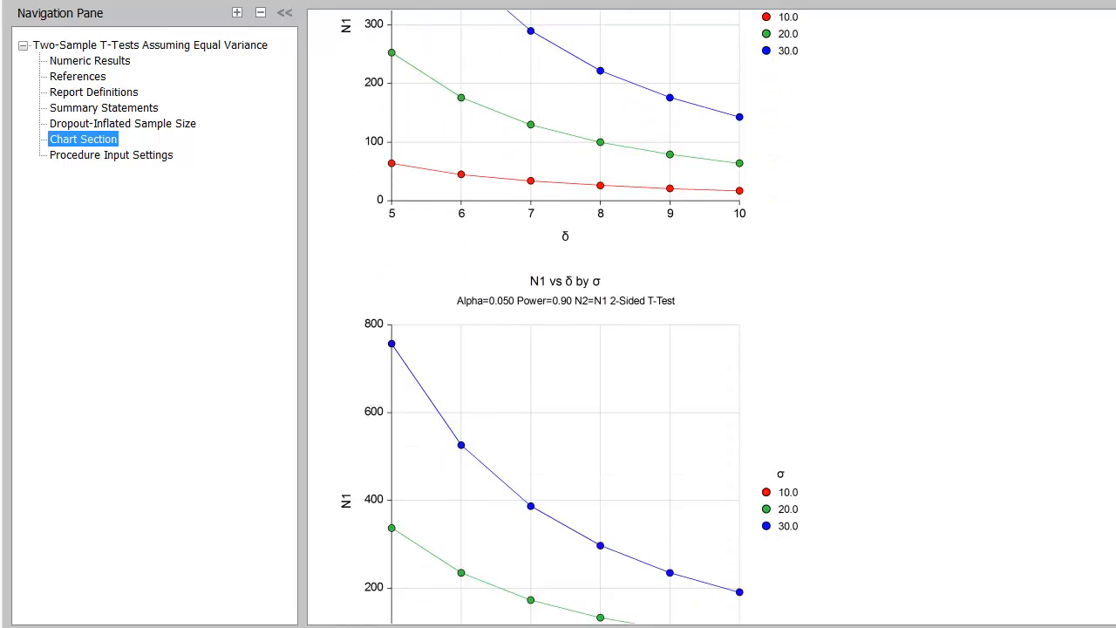
{"action": "scroll", "scroll_direction": "down", "scroll_amount": 3}
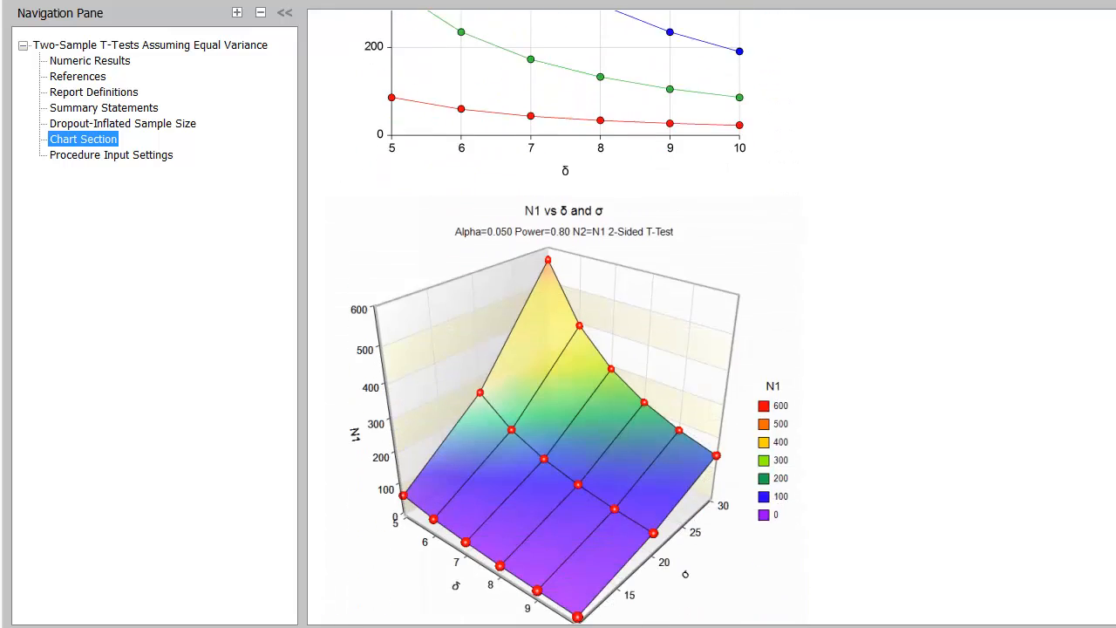
{"action": "scroll", "scroll_direction": "down", "scroll_amount": 3}
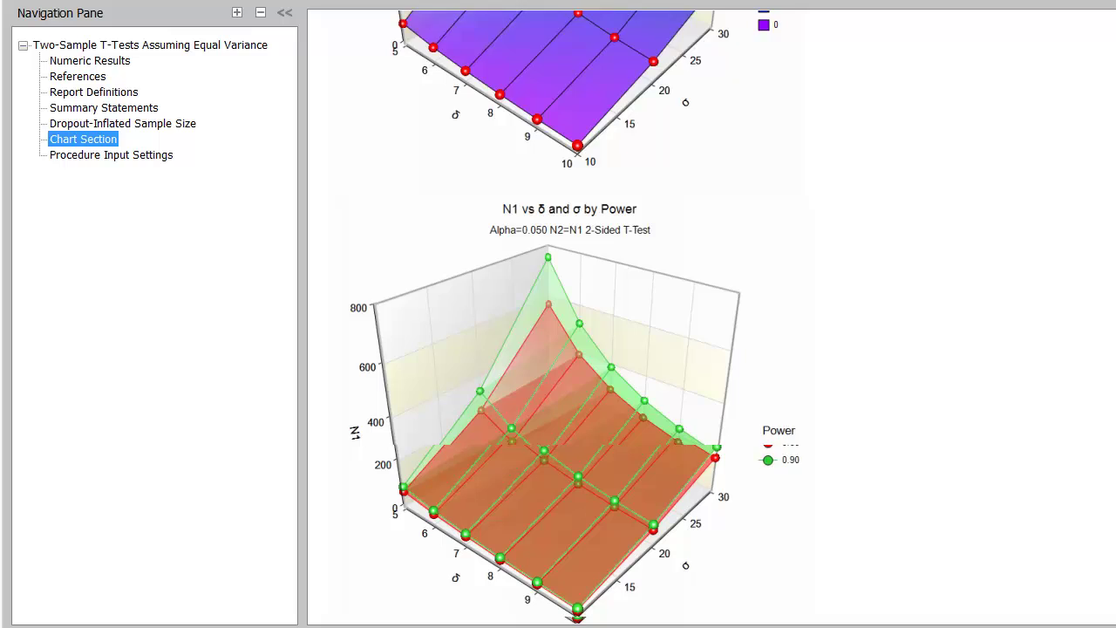
{"action": "scroll", "scroll_direction": "down", "scroll_amount": 3}
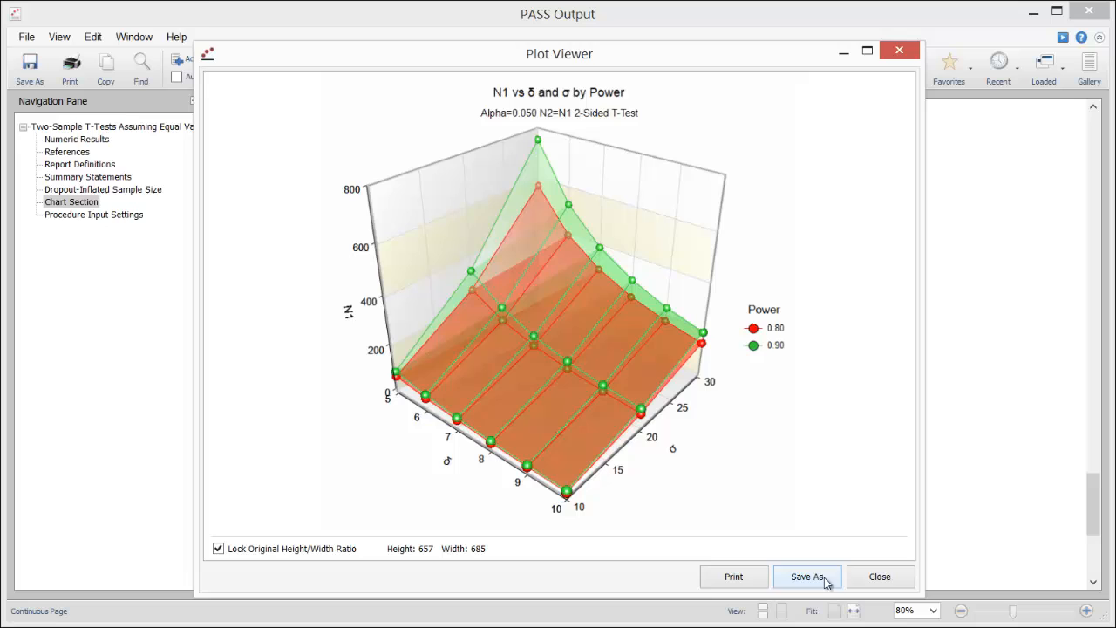
Step: Save the 3D chart as PNG image Image1.png and close the Plot Viewer
{"action": "left_click", "coordinate": [806, 576]}
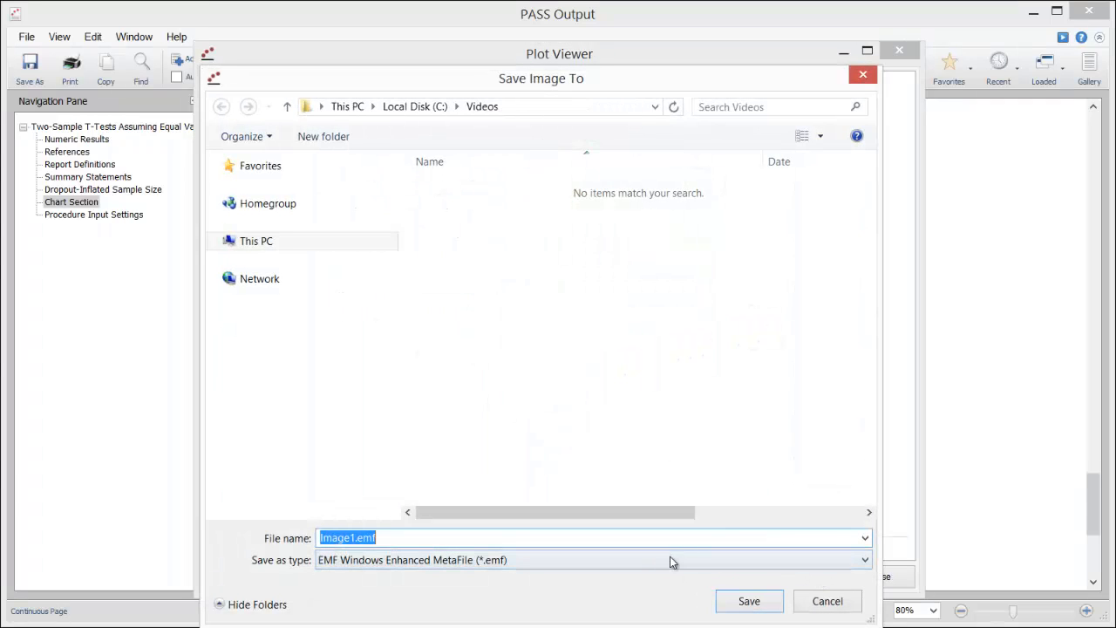
{"action": "left_click", "coordinate": [593, 560]}
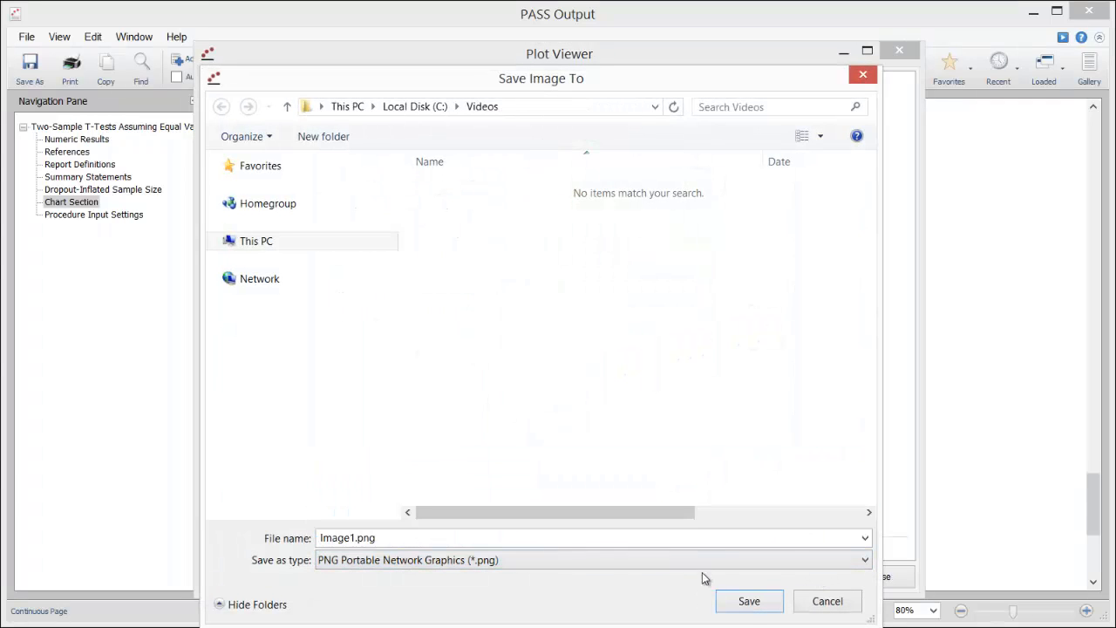
{"action": "left_click", "coordinate": [827, 600]}
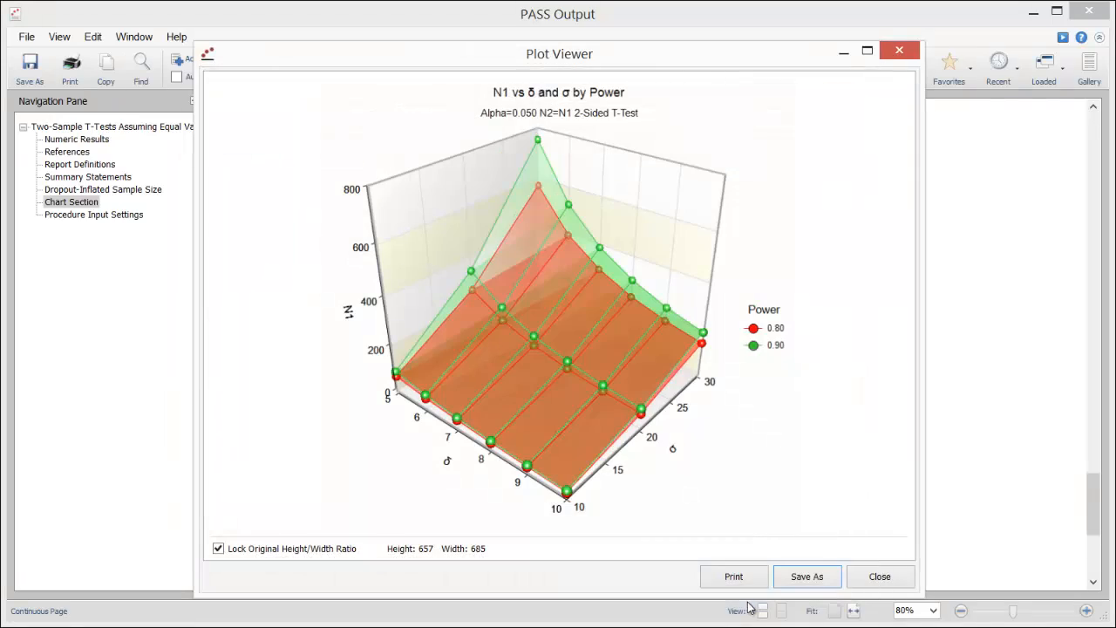
{"action": "left_click", "coordinate": [880, 576]}
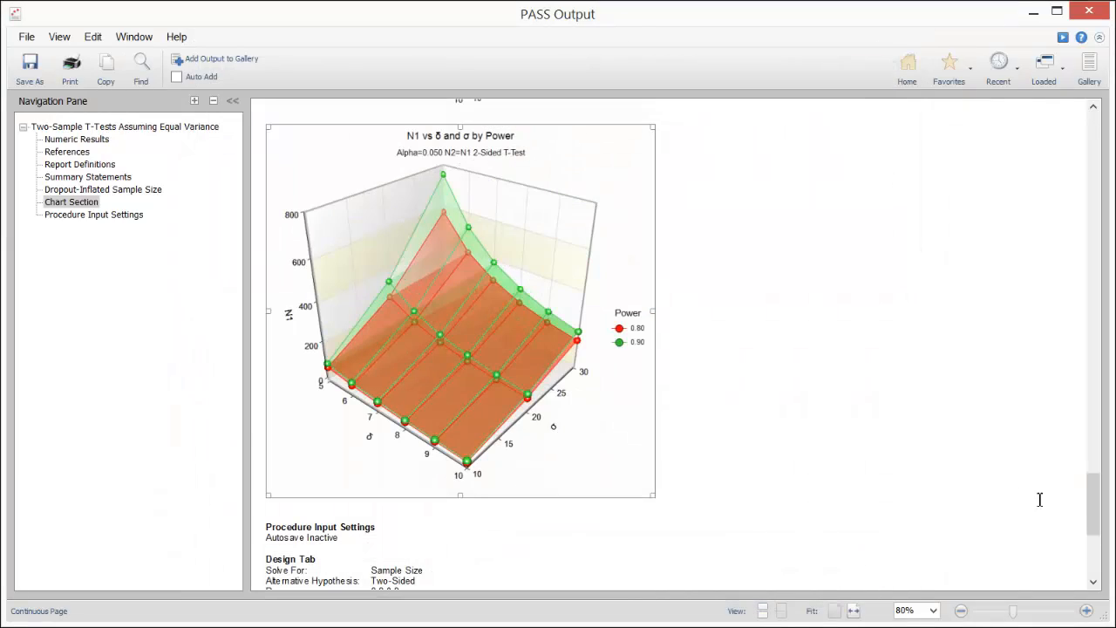
{"action": "scroll", "scroll_direction": "up", "scroll_amount": 3}
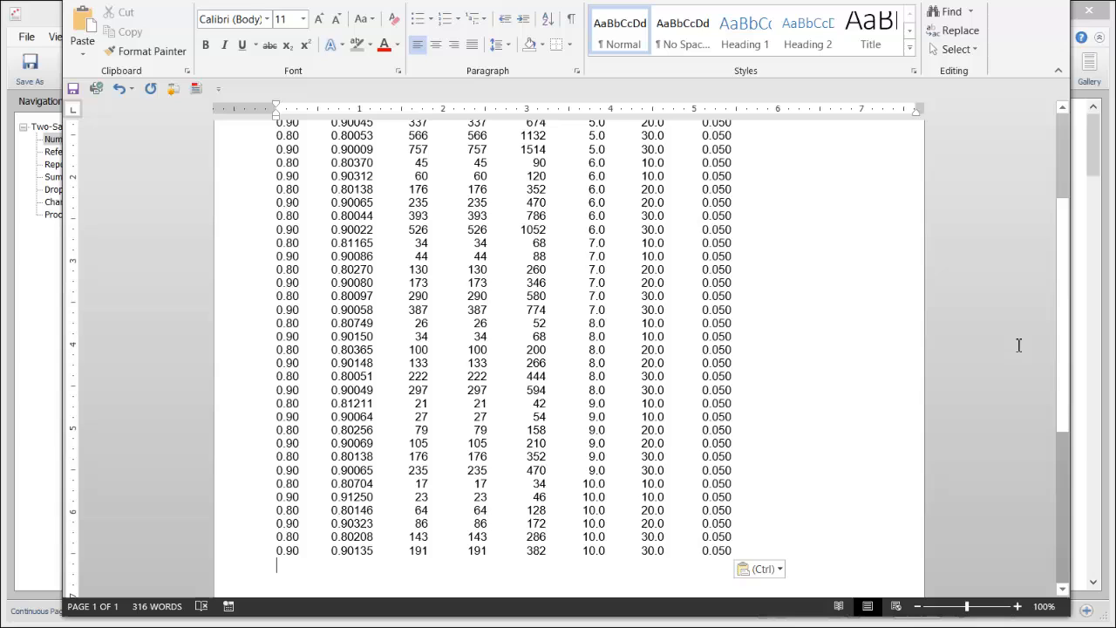
Step: Scroll to the top of the pasted numeric results table in the Word document
{"action": "scroll", "scroll_direction": "up", "scroll_amount": 3}
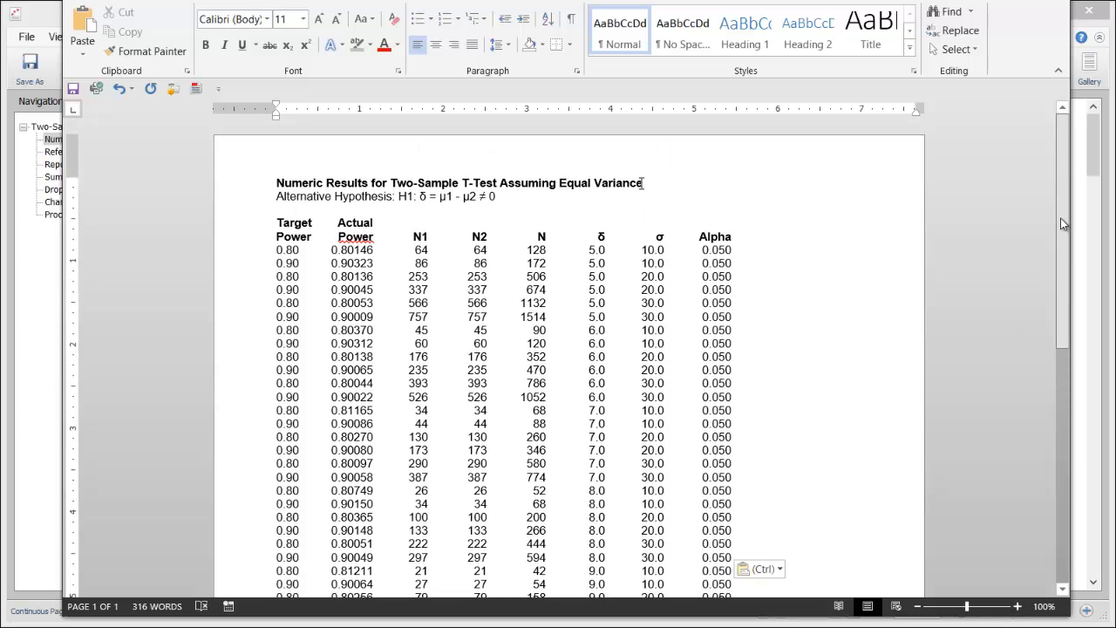